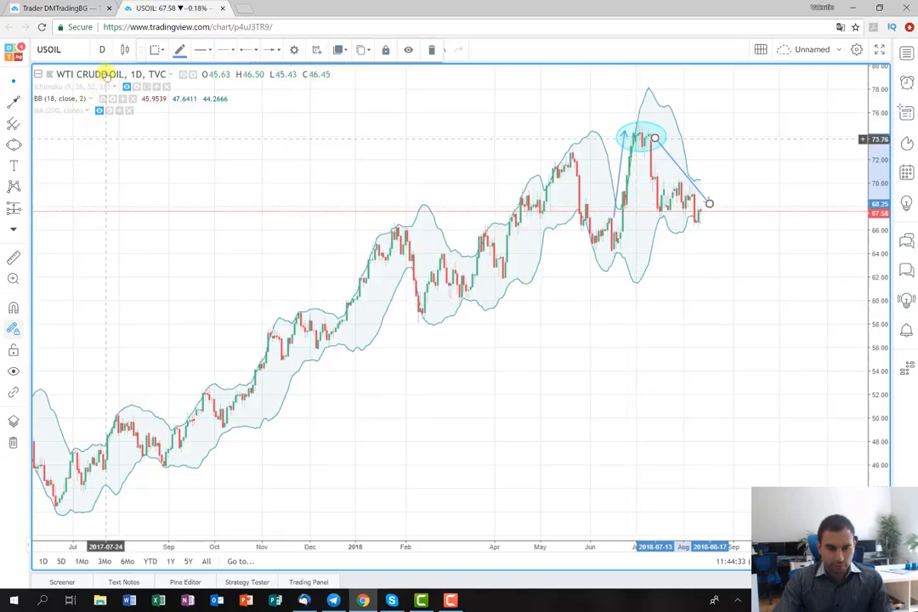
# Change the USOIL chart interval from daily to 1-hour candles
pyautogui.click(102, 49)
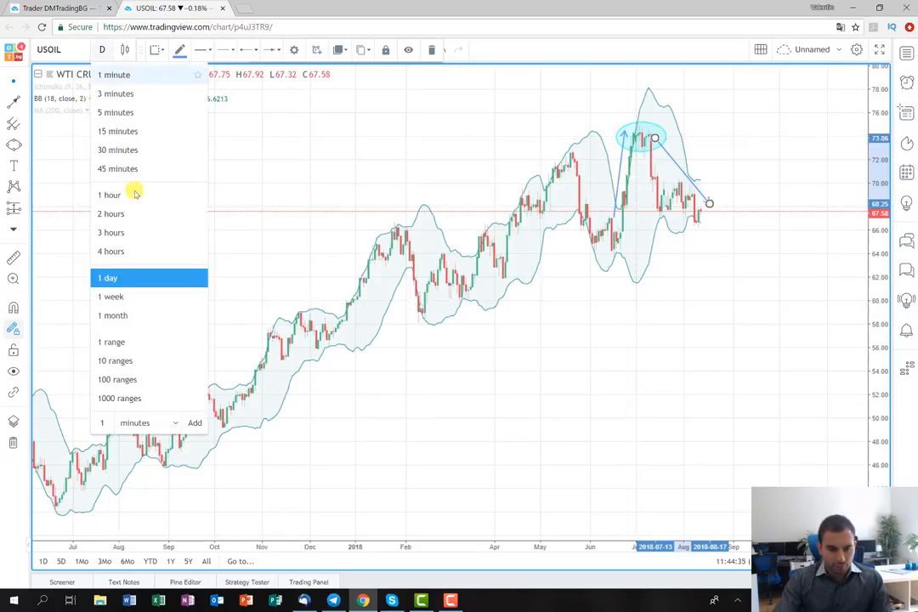
pyautogui.click(110, 195)
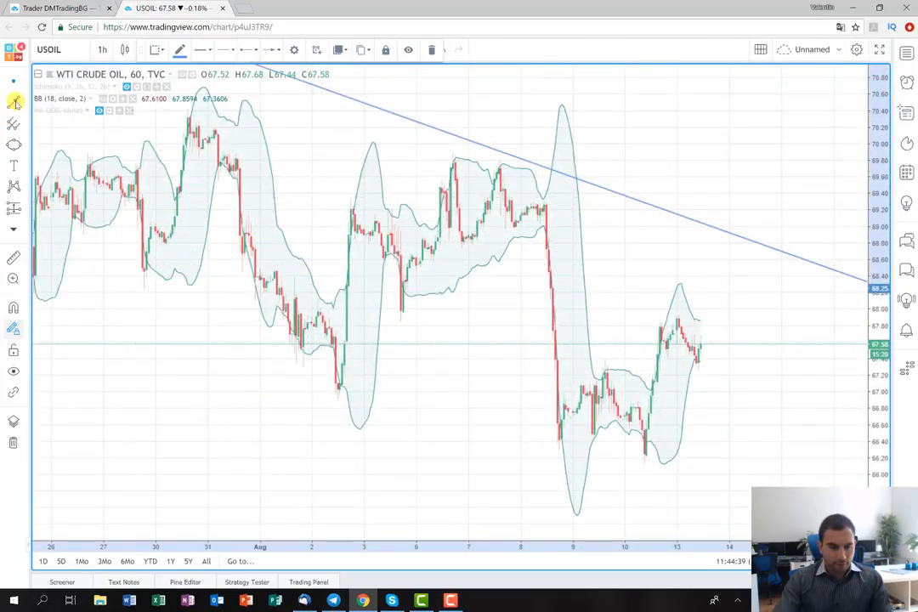
# Draw an arrow from the Aug 8 high down to the Aug 9 low
pyautogui.click(14, 102)
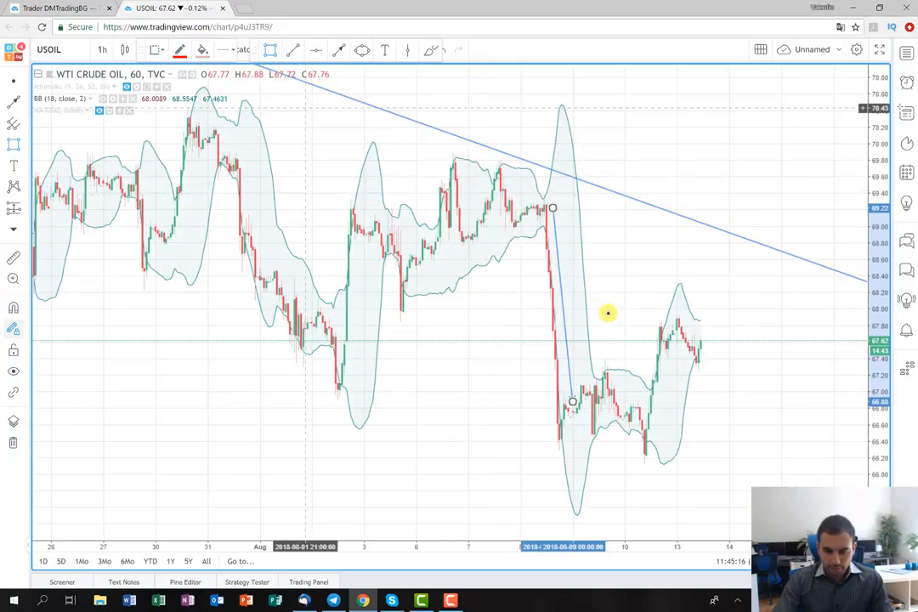
pyautogui.moveTo(655, 316)
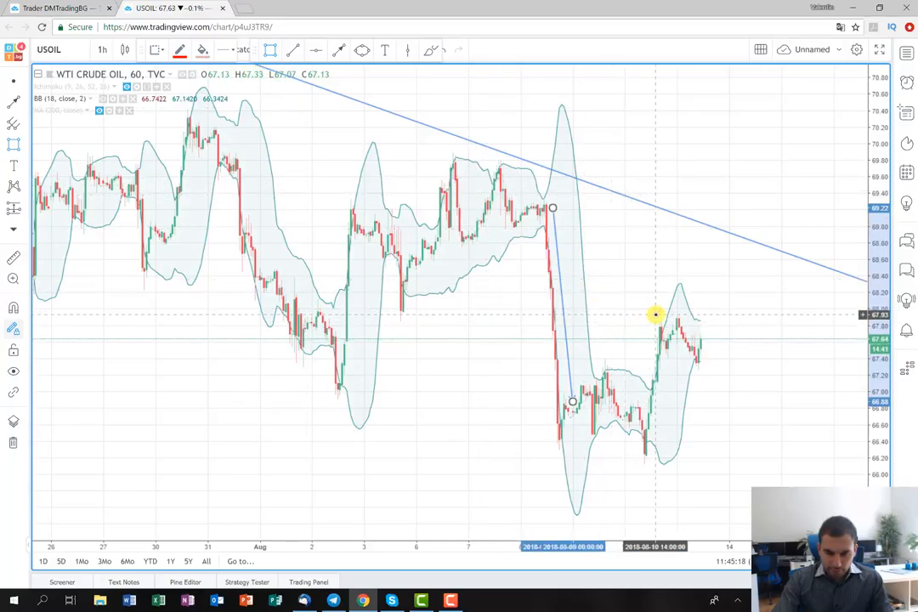
# Box the Aug 10–13 consolidation (about 67.34–67.93) with a rectangle, widened rightward
pyautogui.moveTo(656, 314); pyautogui.dragTo(710, 366)
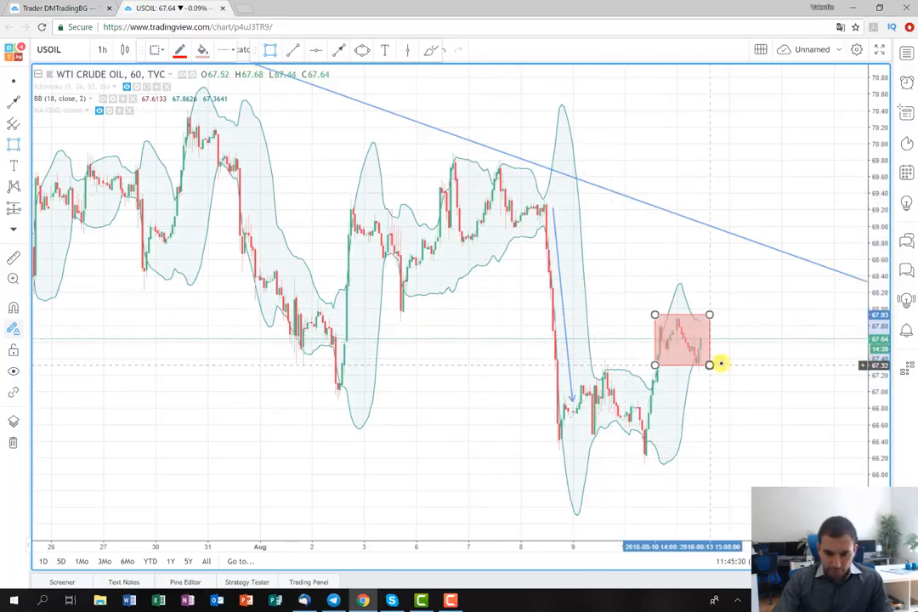
pyautogui.moveTo(710, 365); pyautogui.dragTo(733, 364)
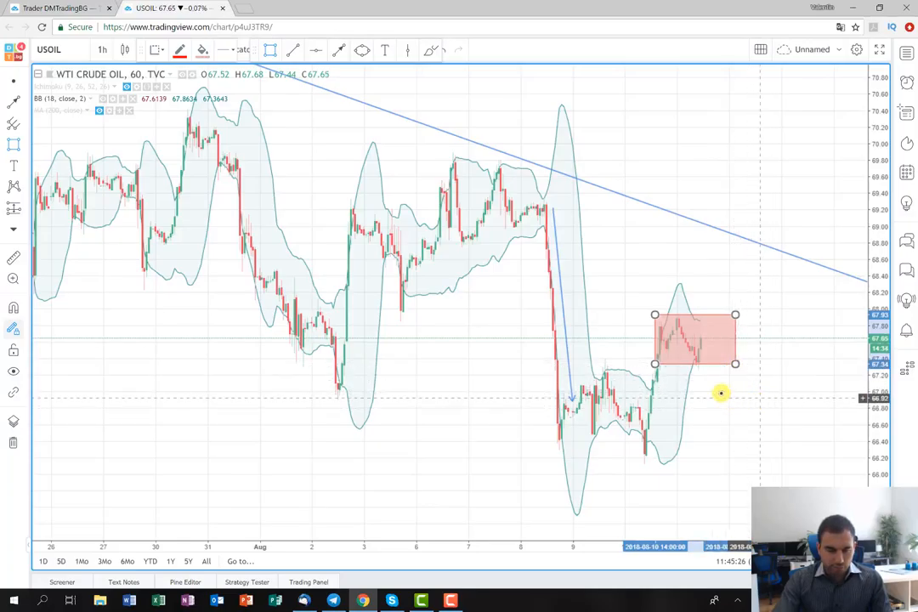
pyautogui.moveTo(284, 178)
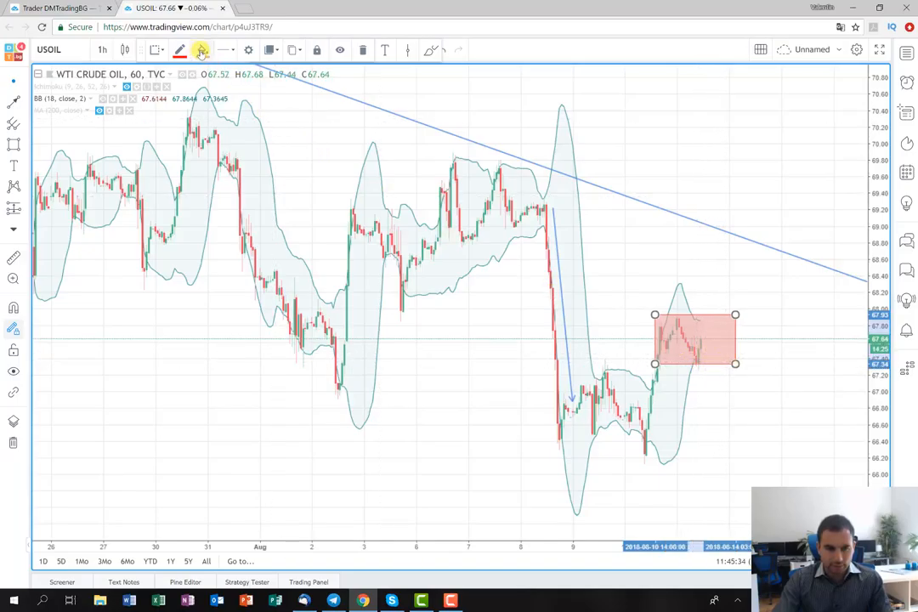
# Lower the rectangle's red fill opacity so the candles show through
pyautogui.click(202, 50)
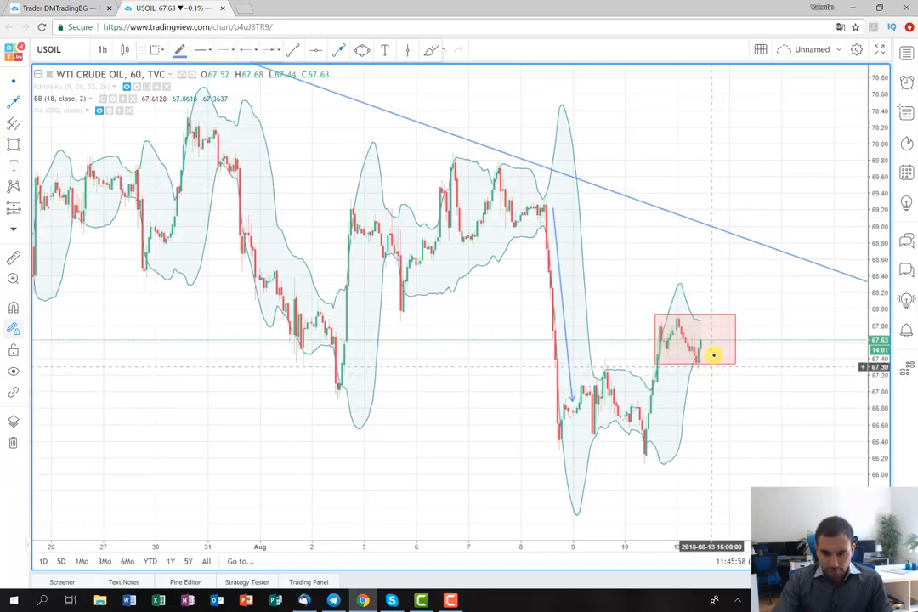
# Draw a downward arrow from the box's lower right corner toward 66.28
pyautogui.moveTo(712, 355); pyautogui.dragTo(734, 450)
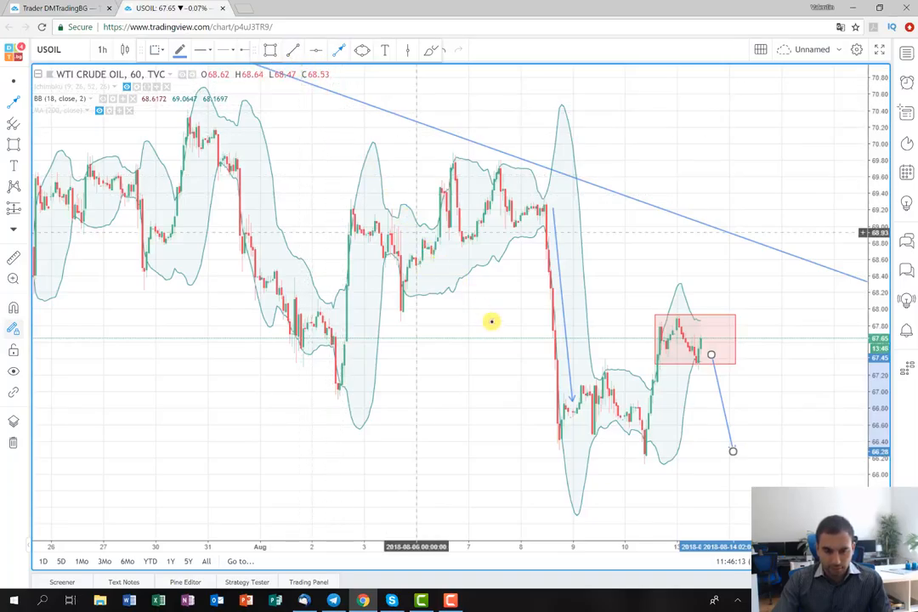
pyautogui.moveTo(539, 417)
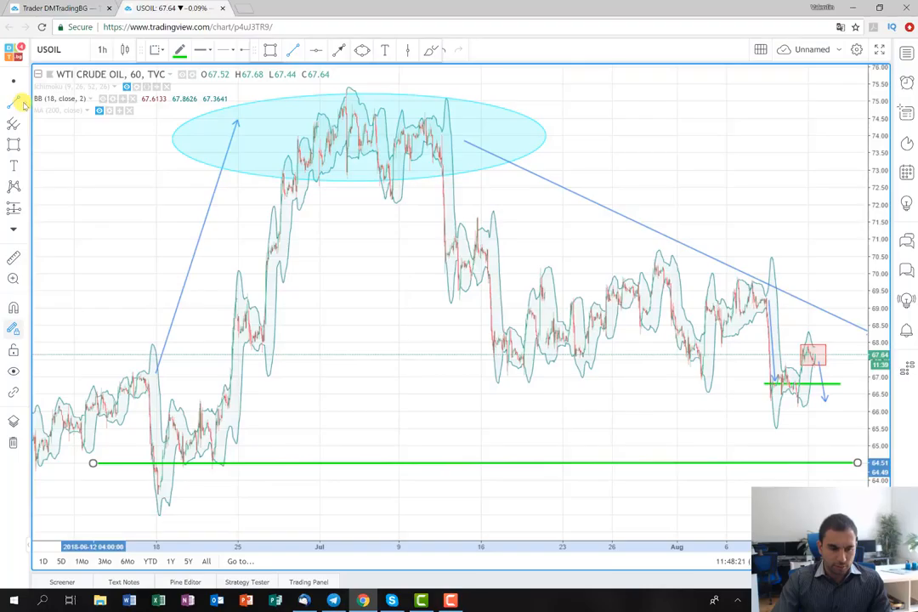
# Show the line drawing types list in the left toolbar
pyautogui.click(14, 103)
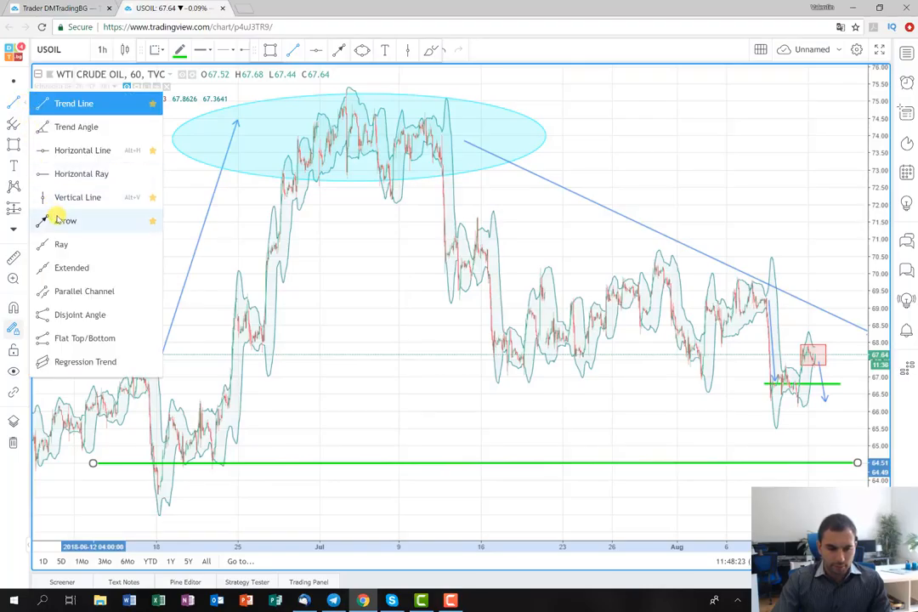